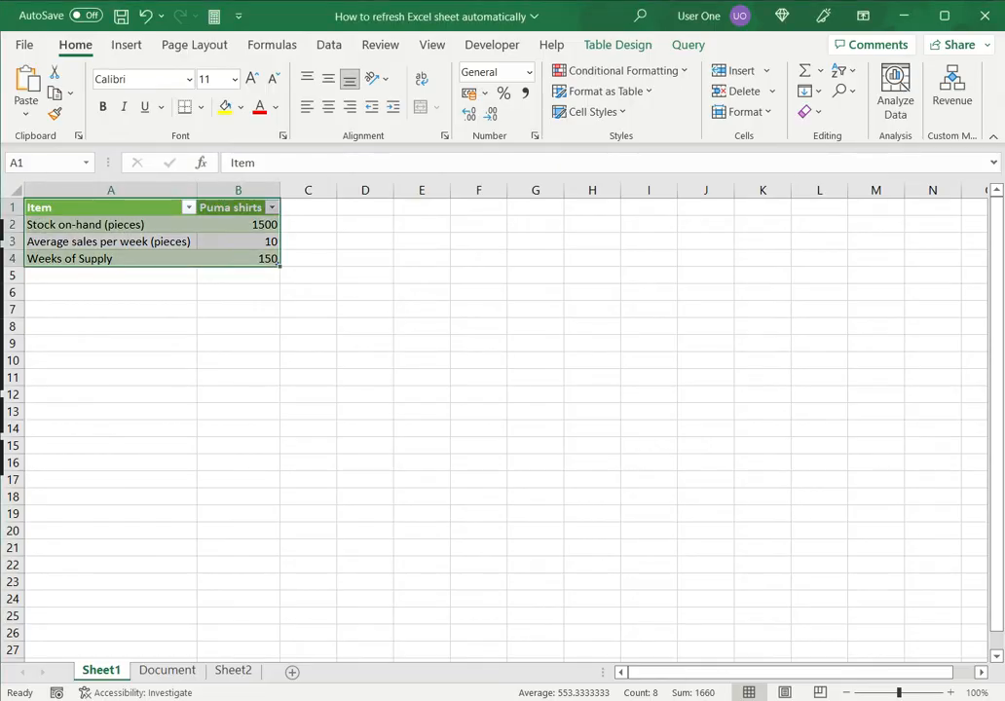
# - From cell B4, show Data > Queries & Connections and open the Sheet1 query's context menu
pyautogui.click(237, 258)
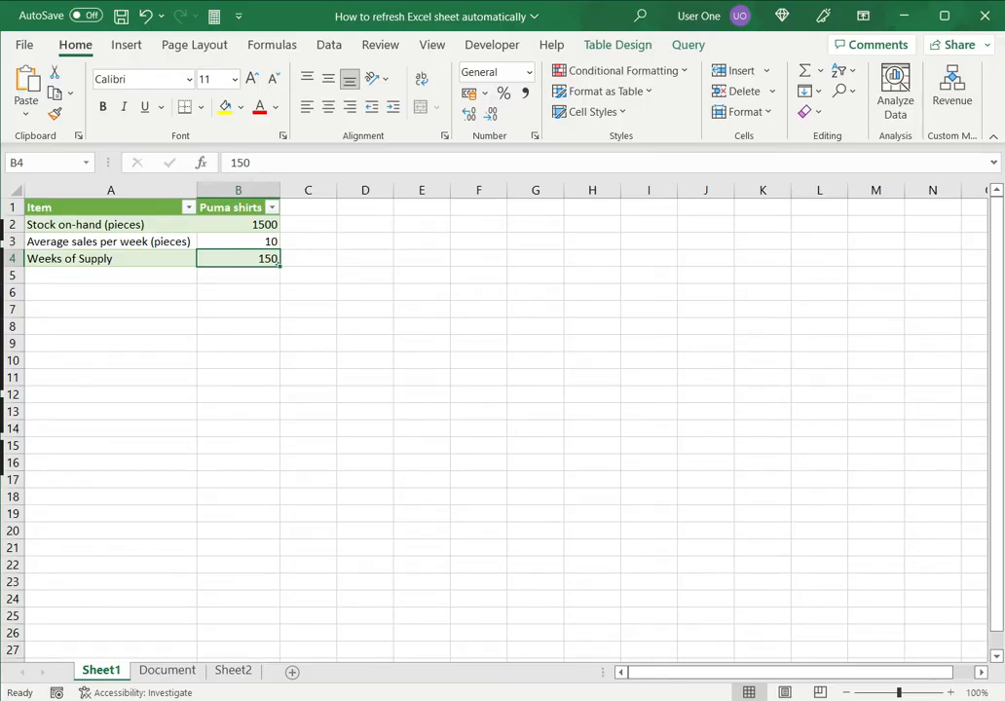
pyautogui.click(329, 45)
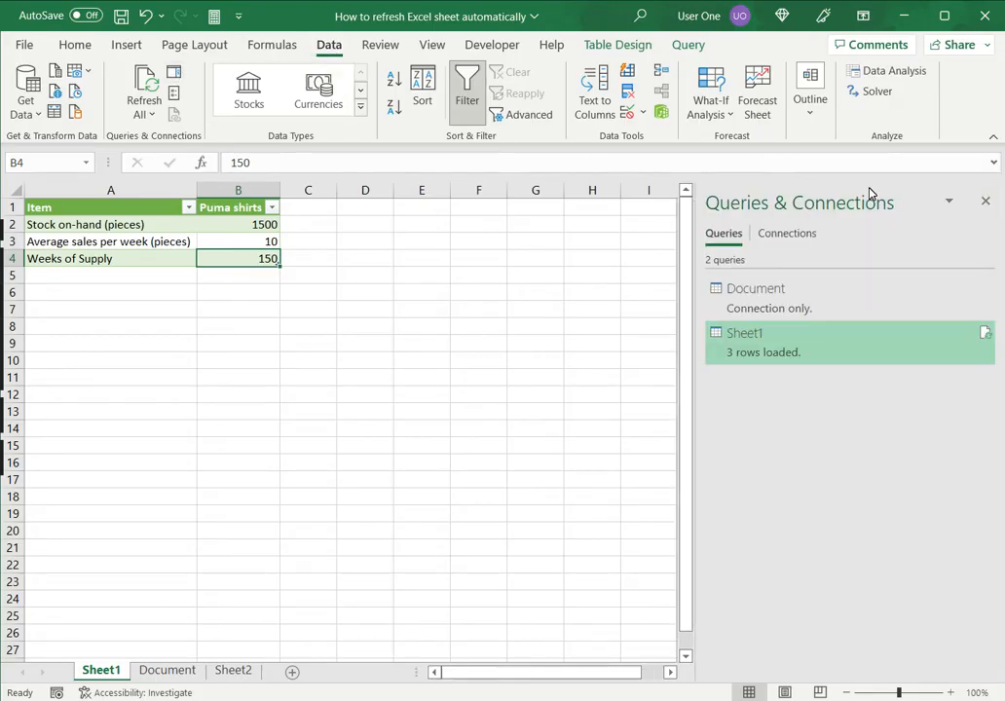
pyautogui.moveTo(814, 353)
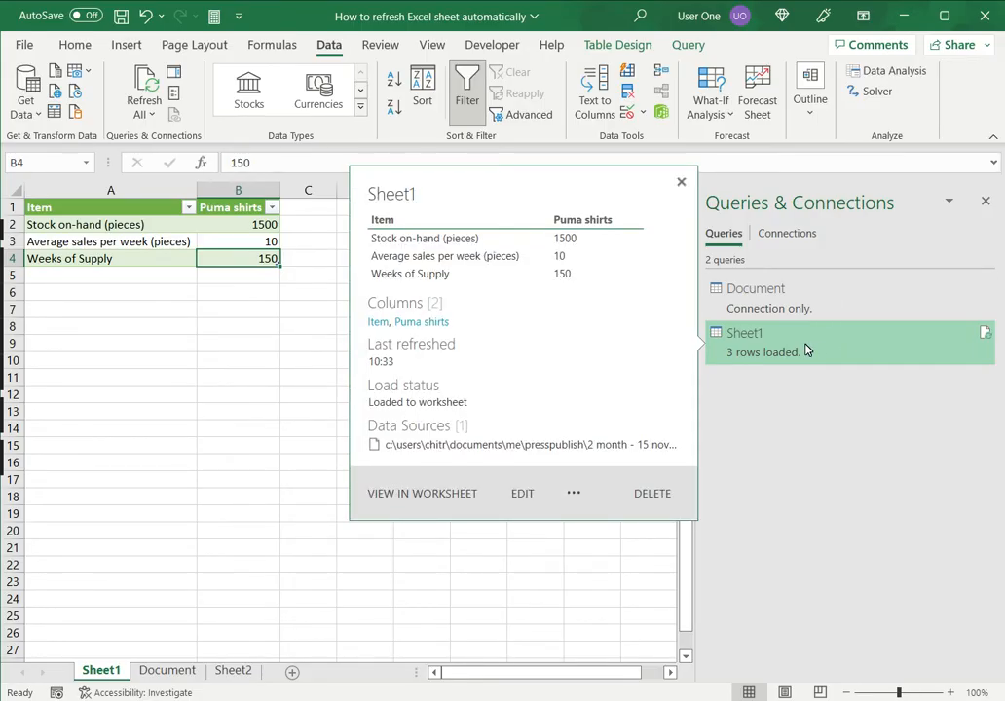
pyautogui.rightClick(744, 332)
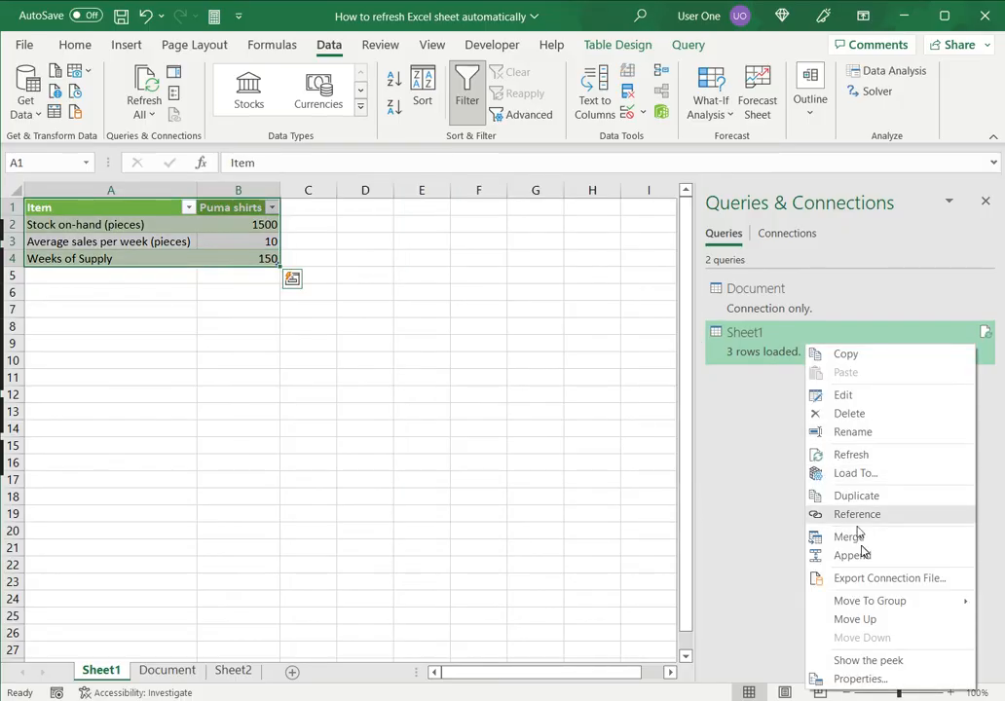
# - In the Sheet1 query's Properties, enable 'Refresh every' 10 minutes, confirm, then select cell E2
pyautogui.click(859, 679)
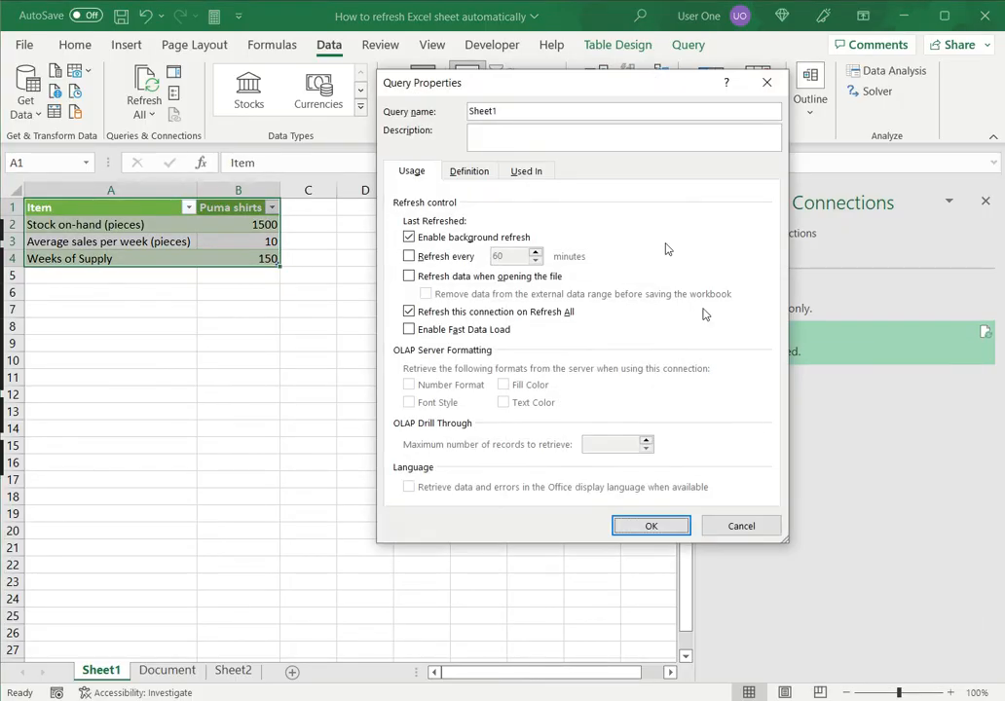
pyautogui.click(408, 256)
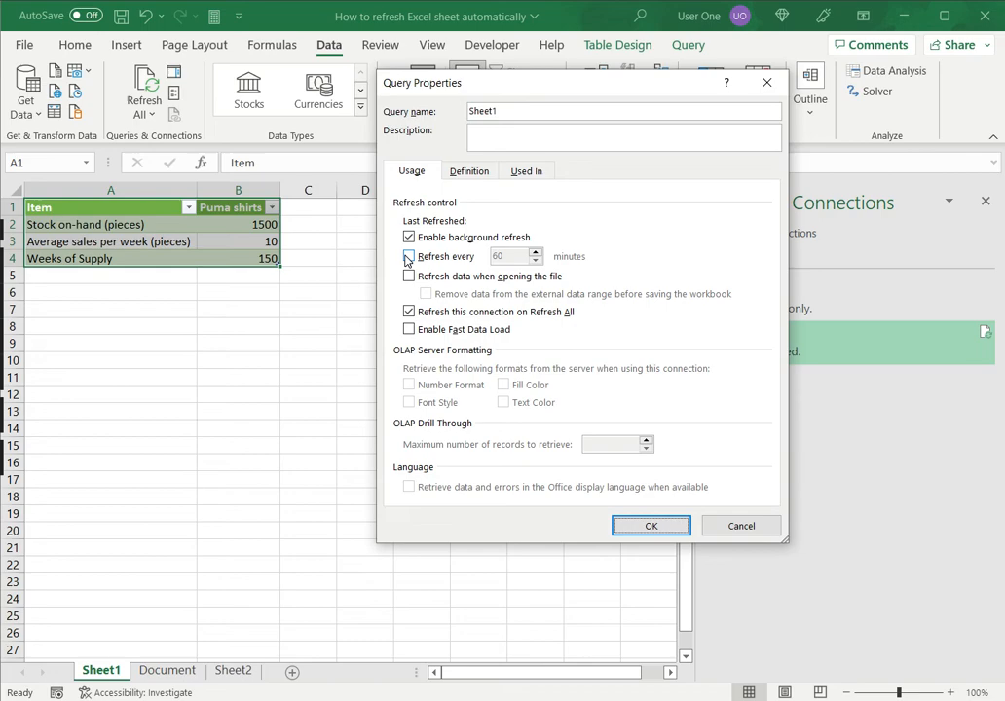
pyautogui.click(408, 256)
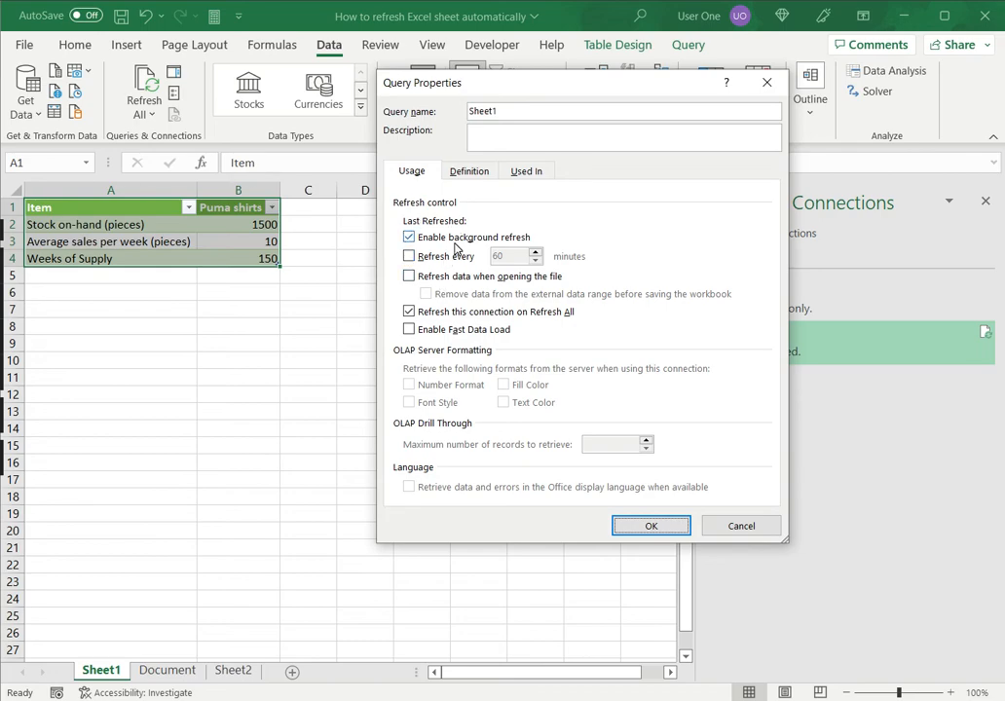
pyautogui.click(409, 256)
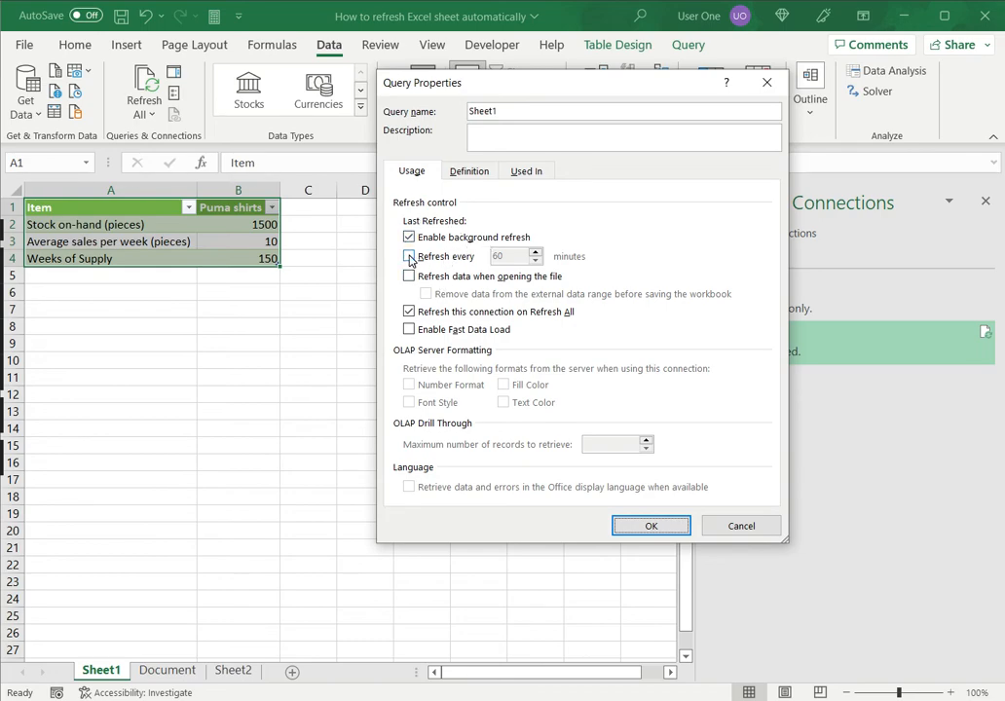
pyautogui.click(408, 256)
pyautogui.write('10')
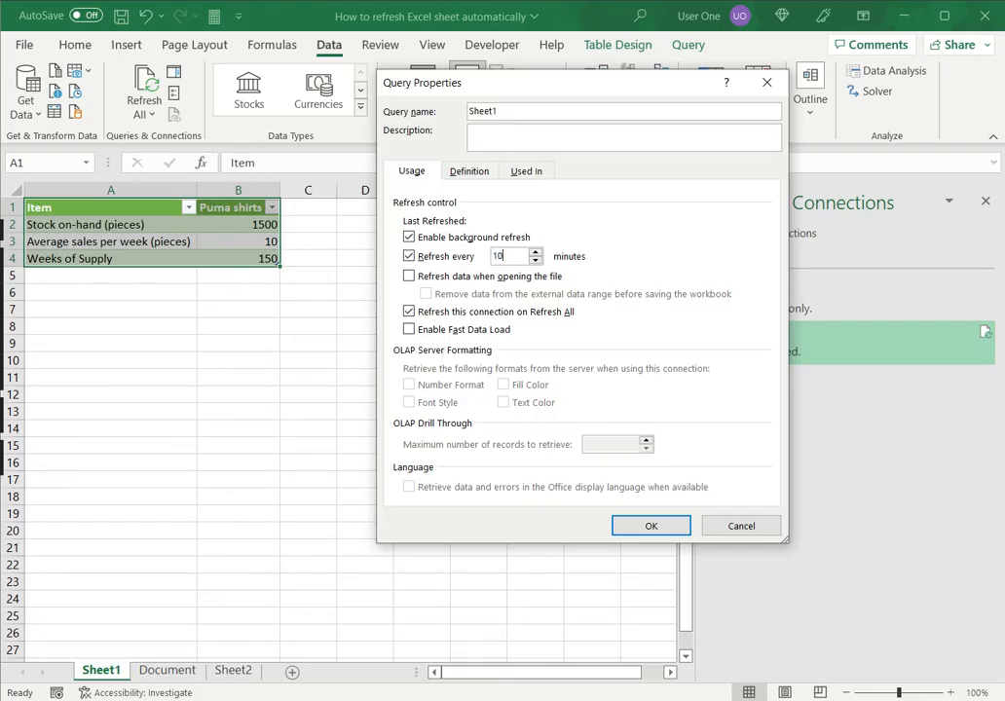
pyautogui.click(408, 276)
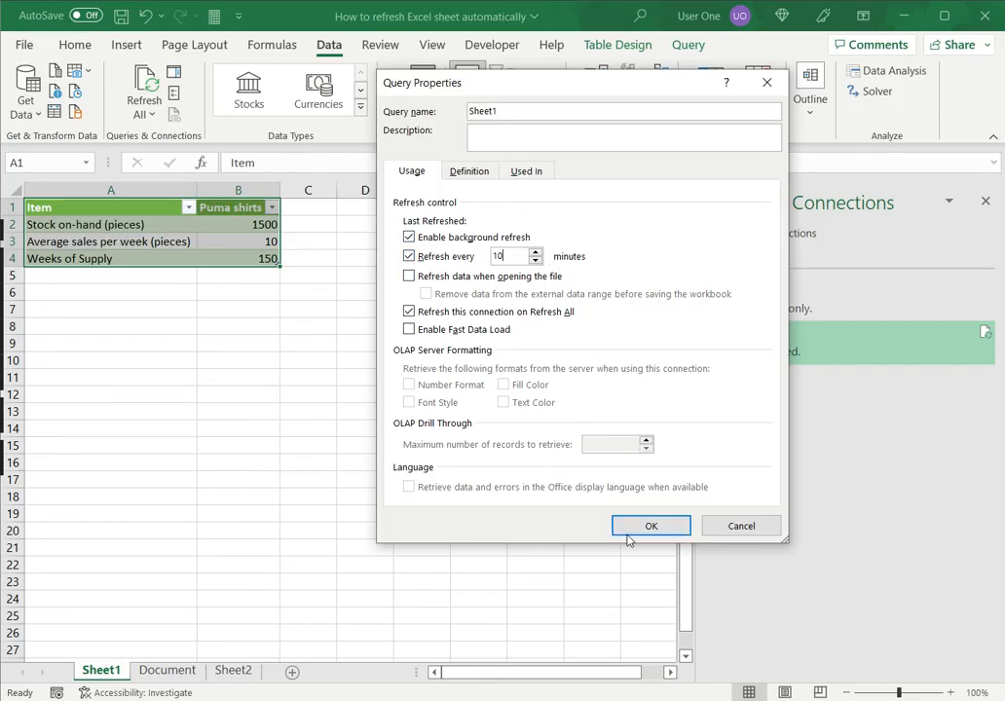
pyautogui.click(650, 525)
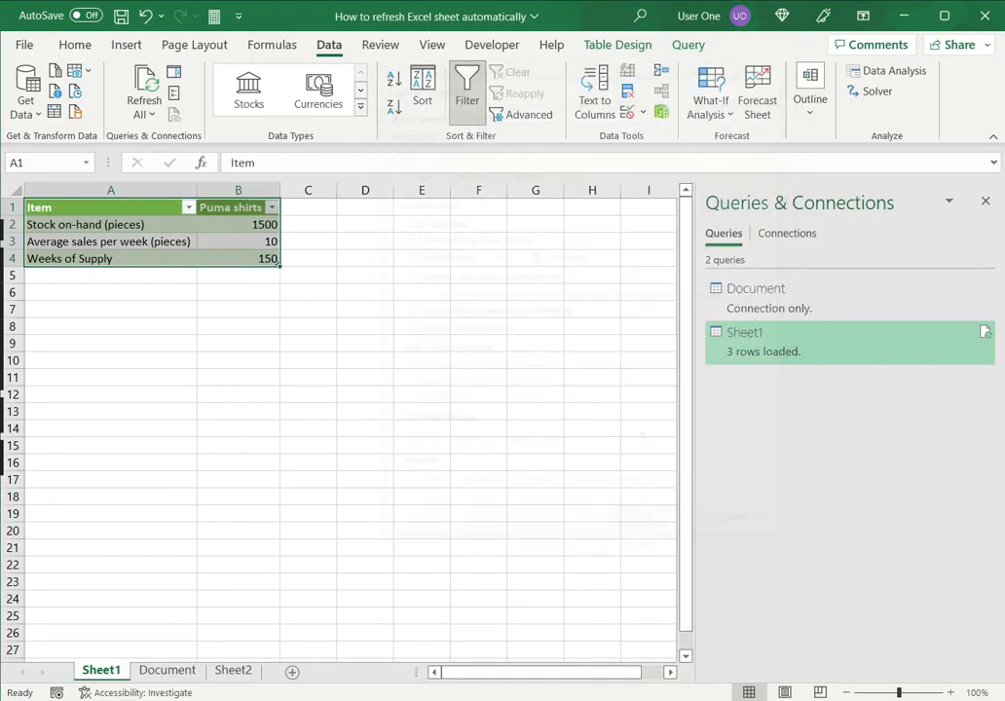
pyautogui.click(421, 224)
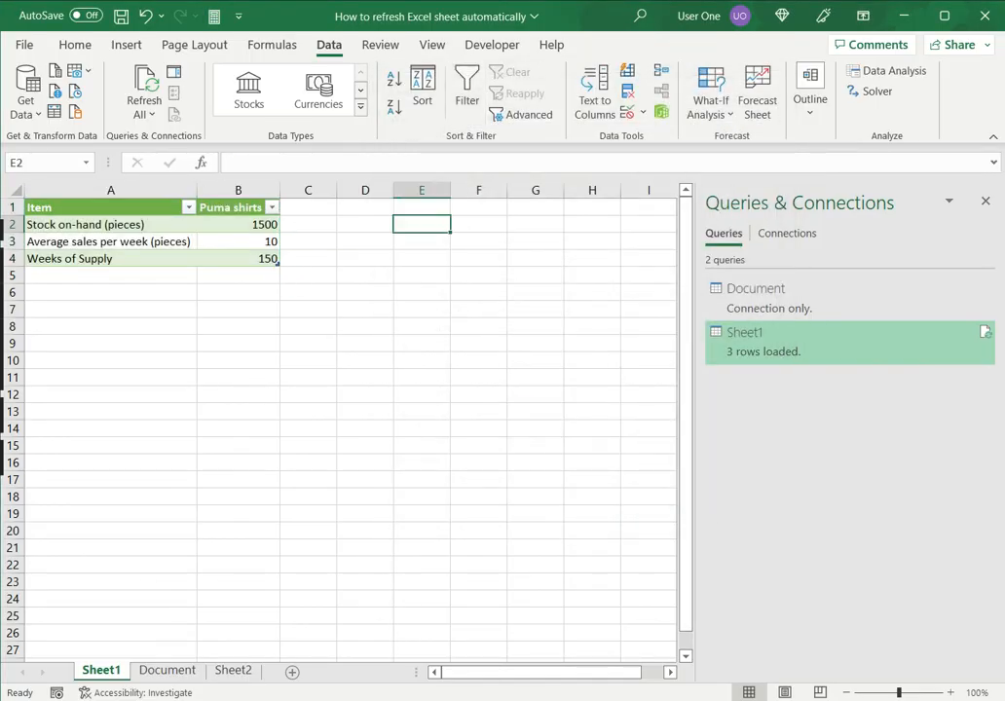